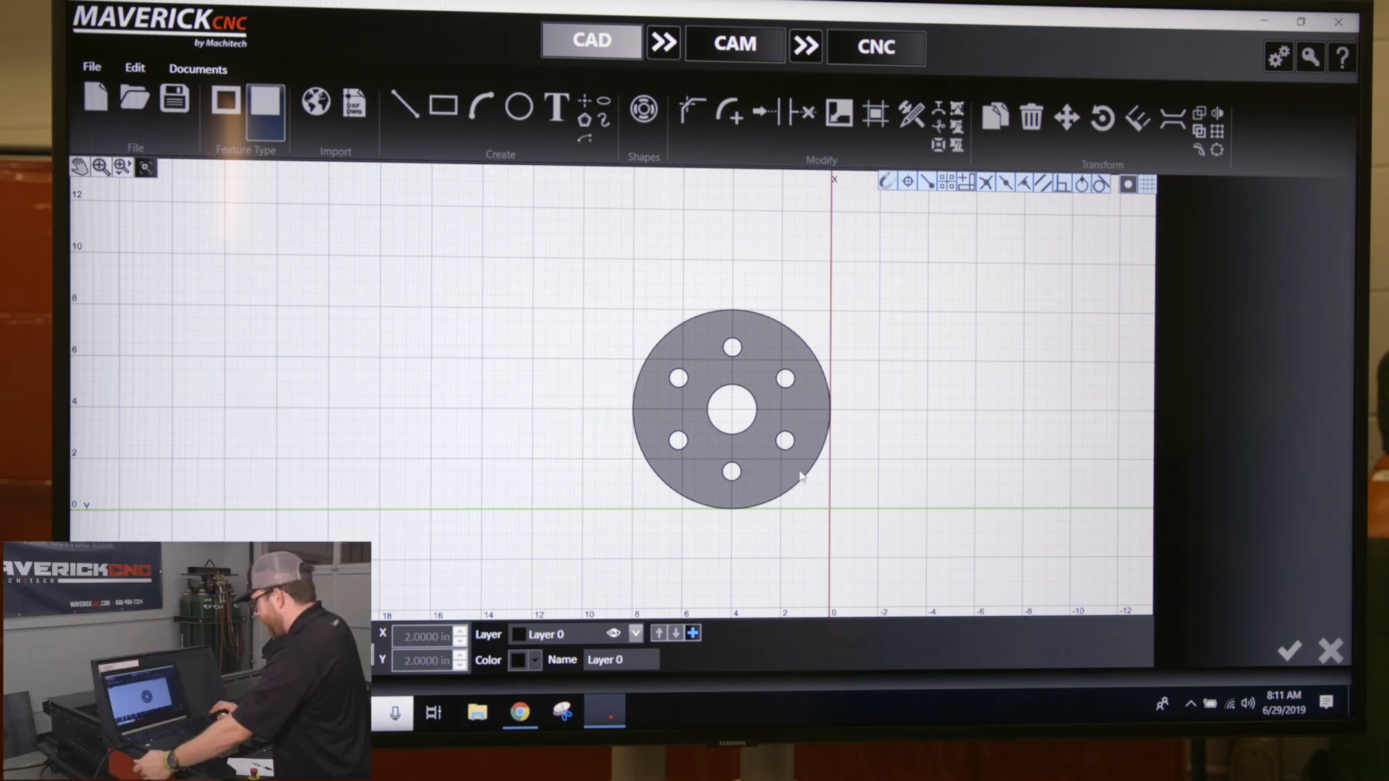
pyautogui.moveTo(760, 443)
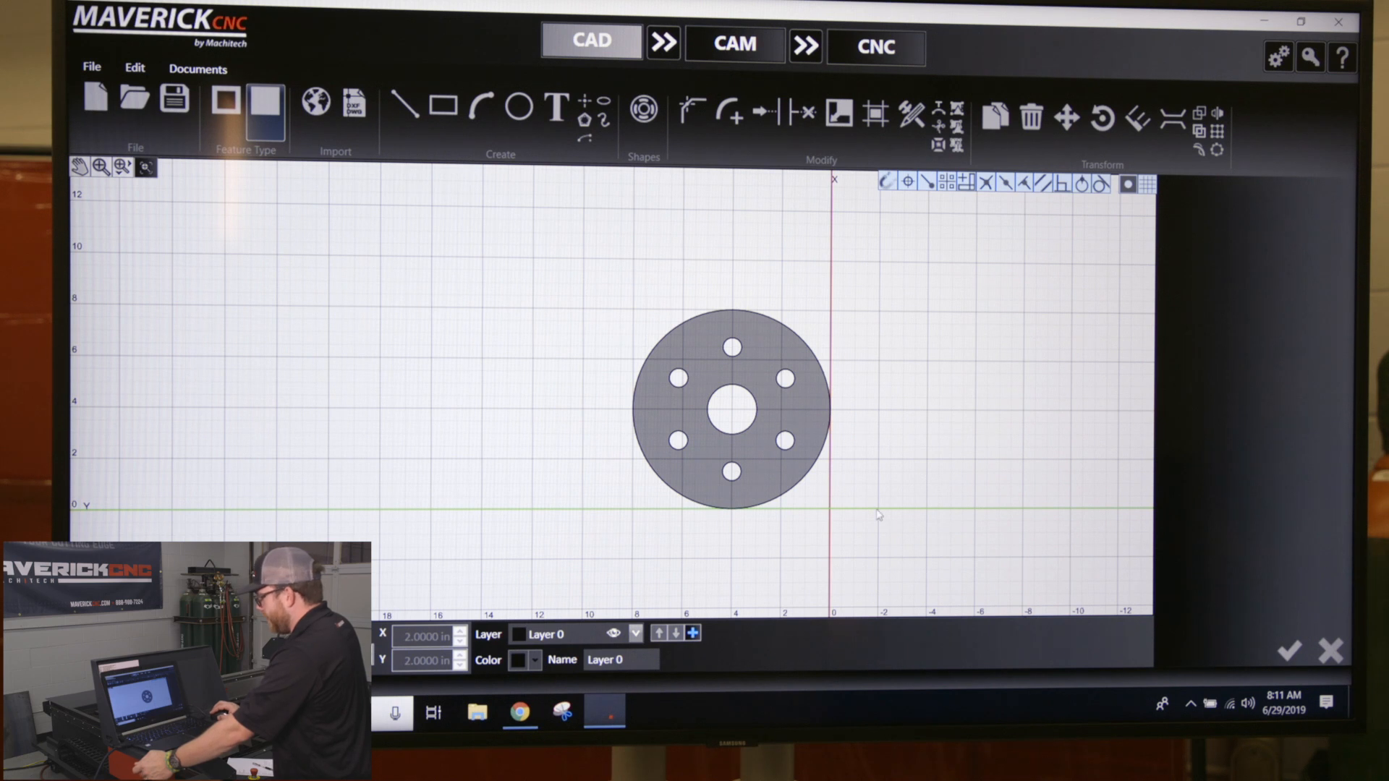
pyautogui.moveTo(775, 450)
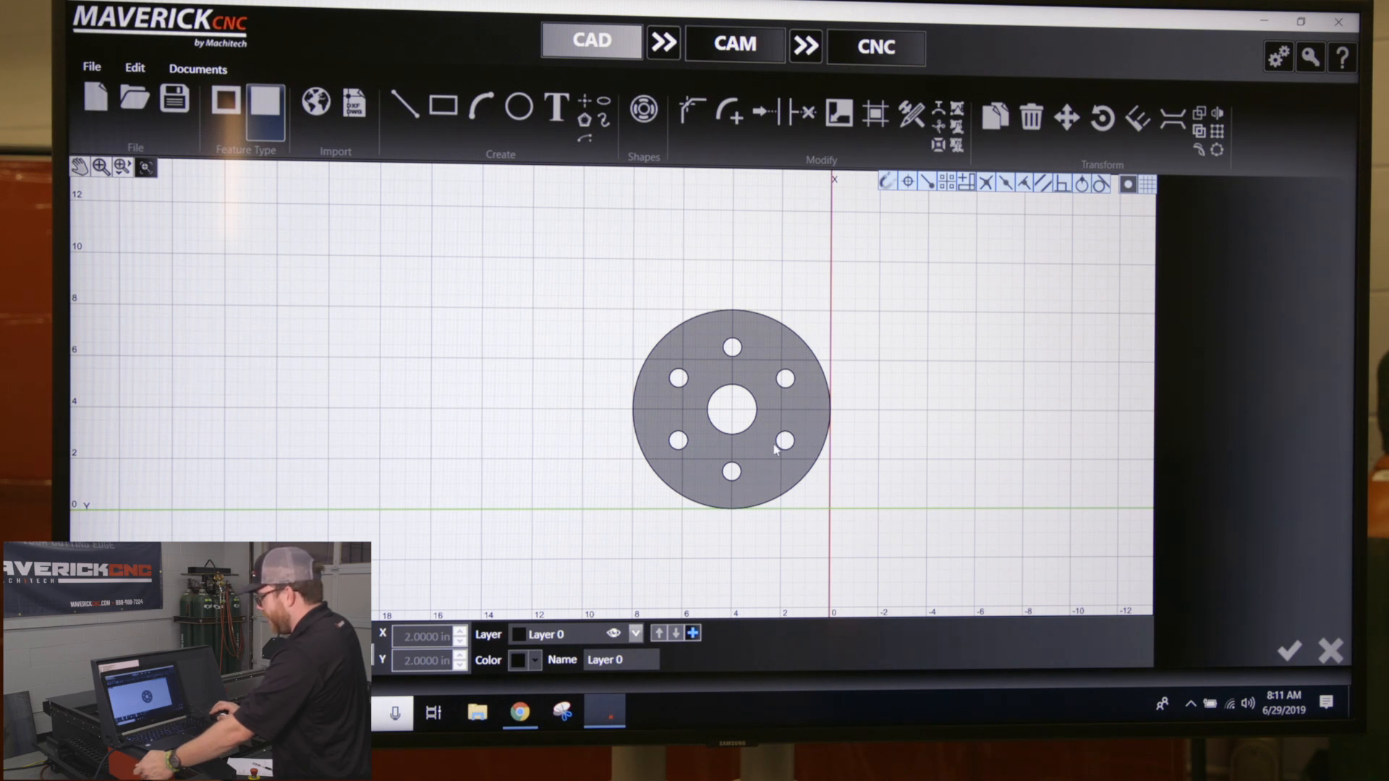
pyautogui.moveTo(827, 412)
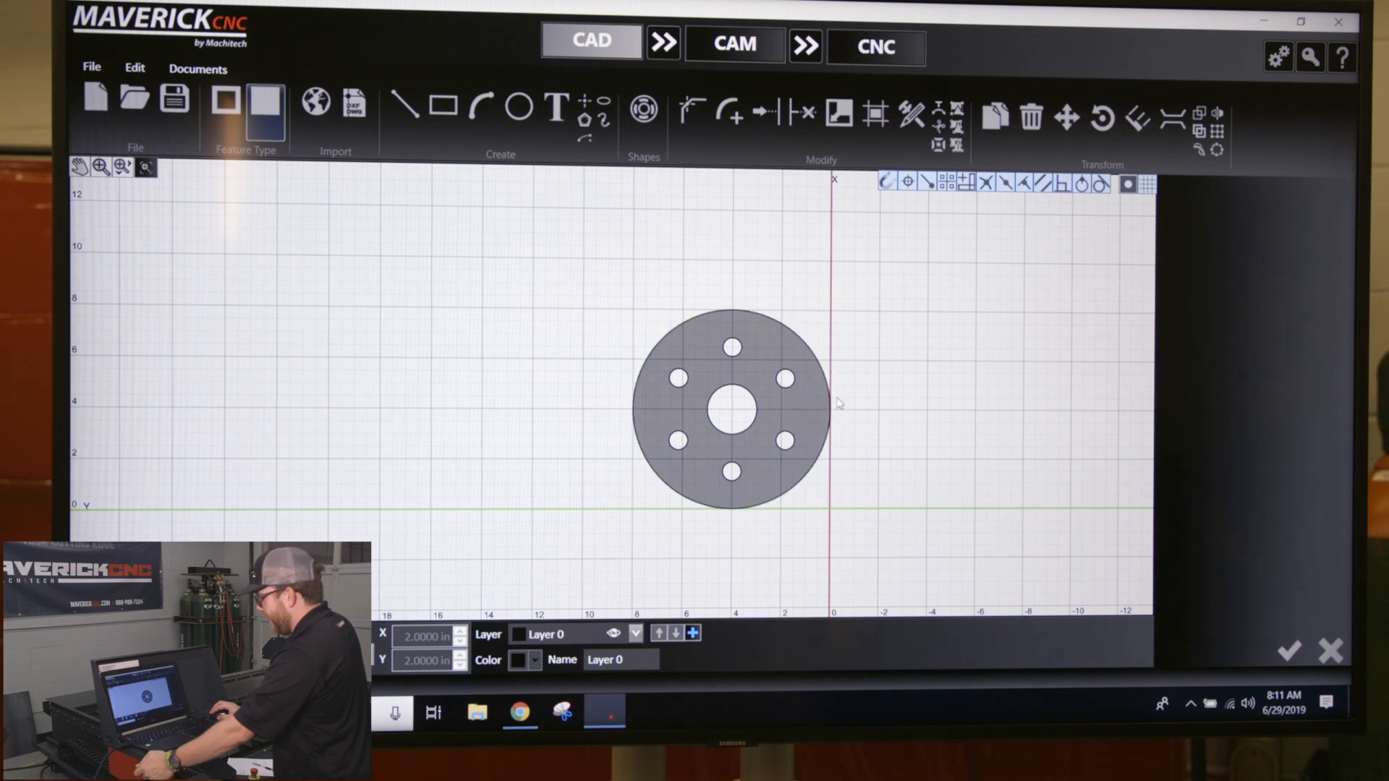
pyautogui.moveTo(815, 438)
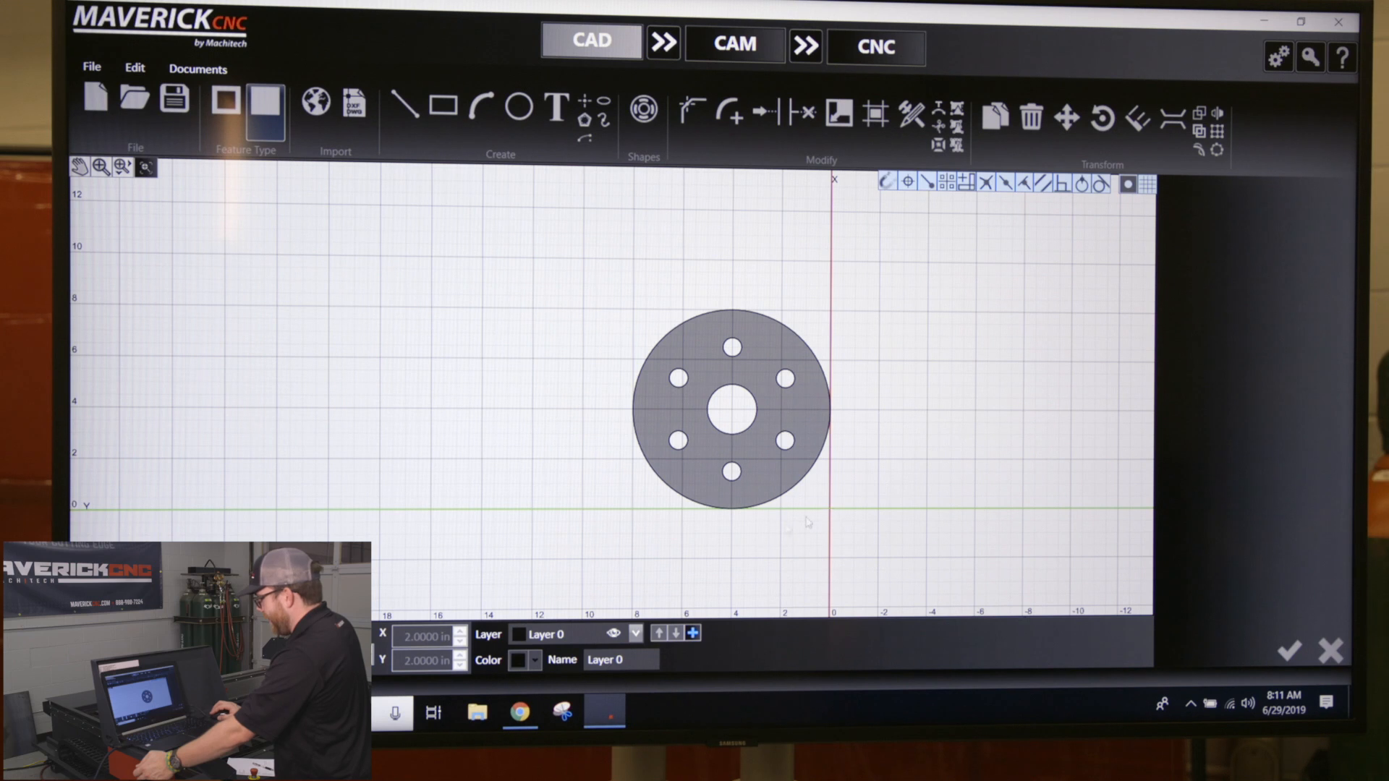
pyautogui.moveTo(756, 621)
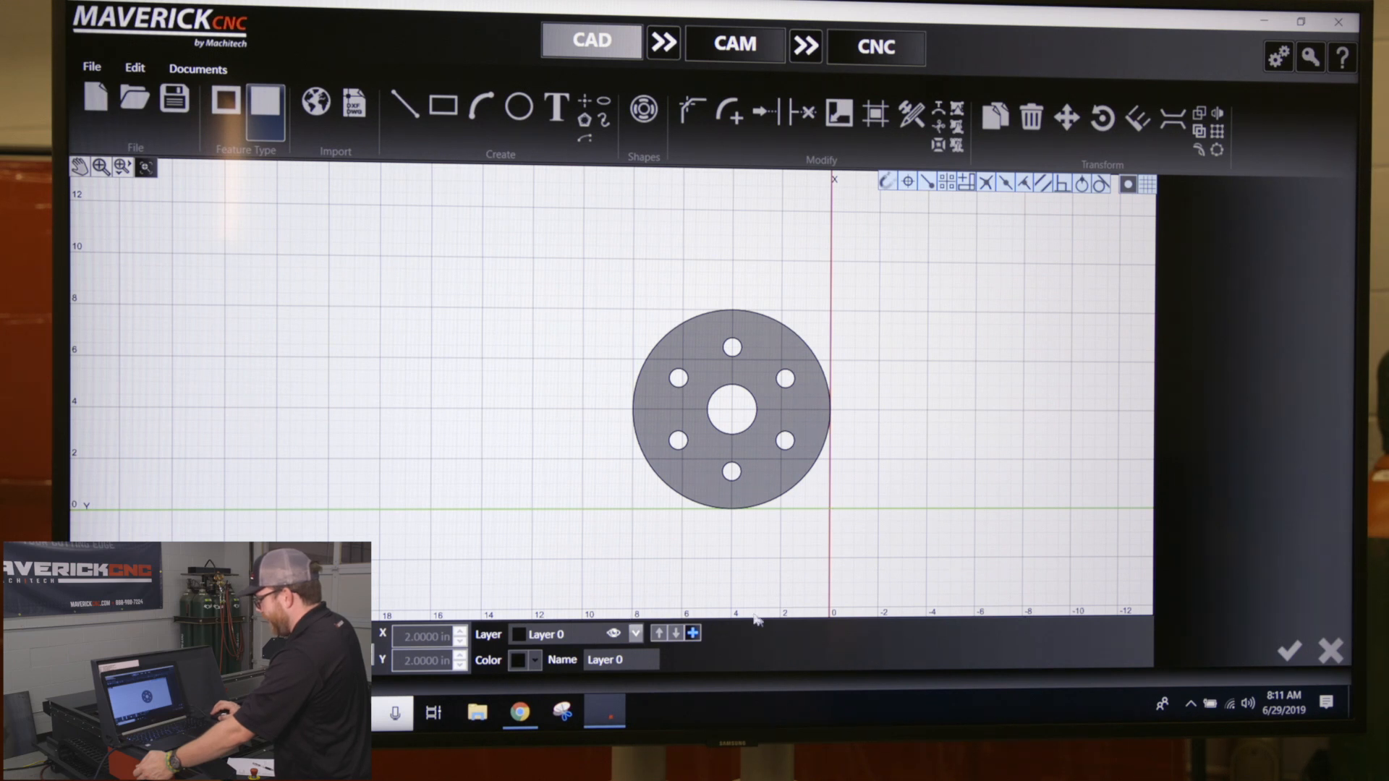
pyautogui.moveTo(264, 447)
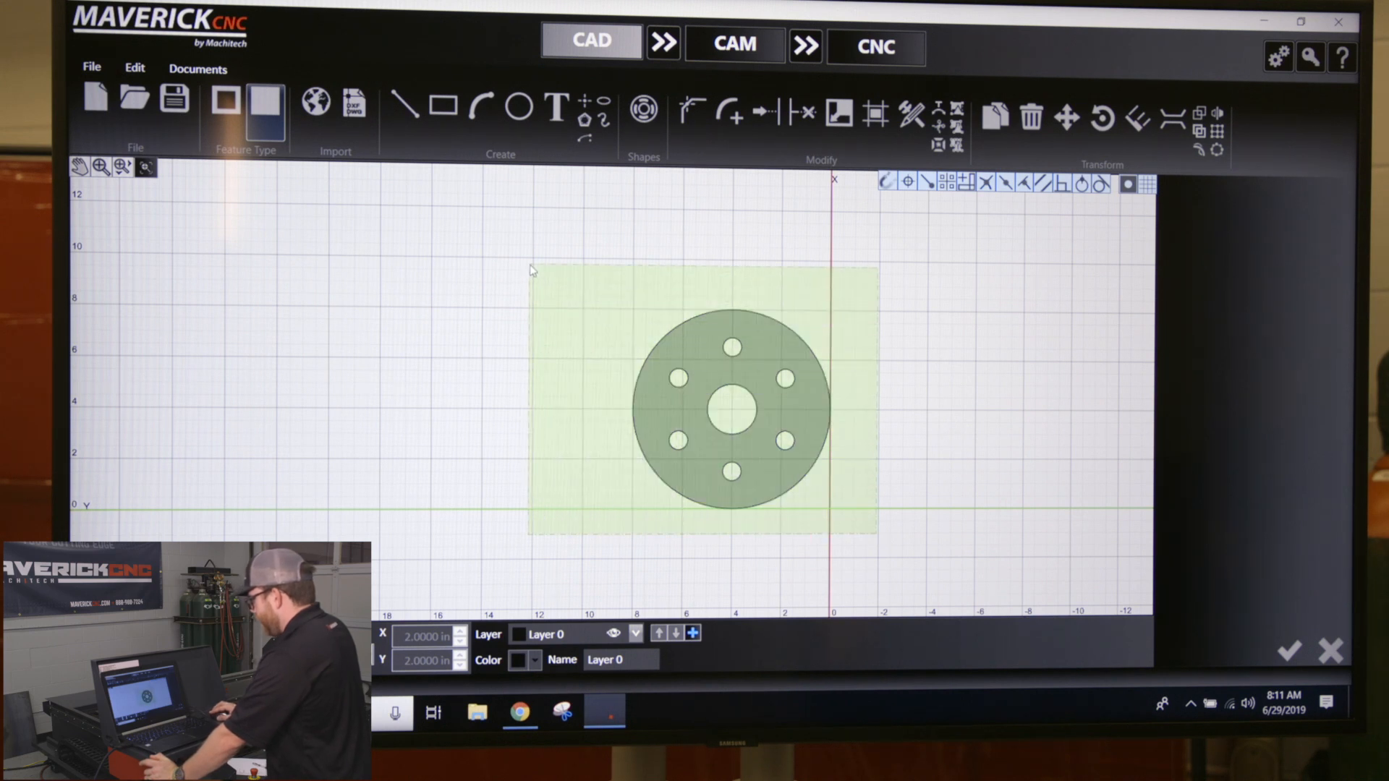
# Step: Window-select the whole flange and start the Scale command from the Modify group
pyautogui.click(838, 116)
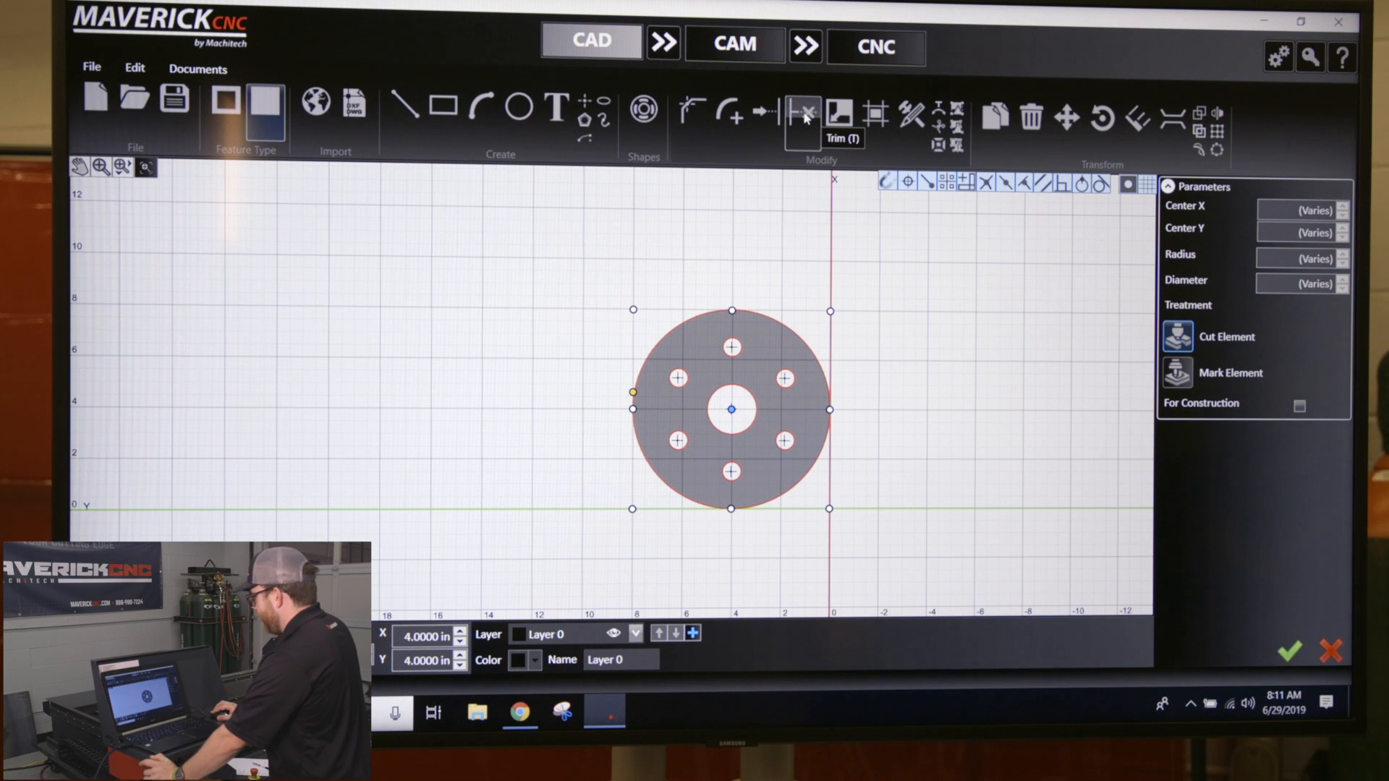
pyautogui.moveTo(838, 115)
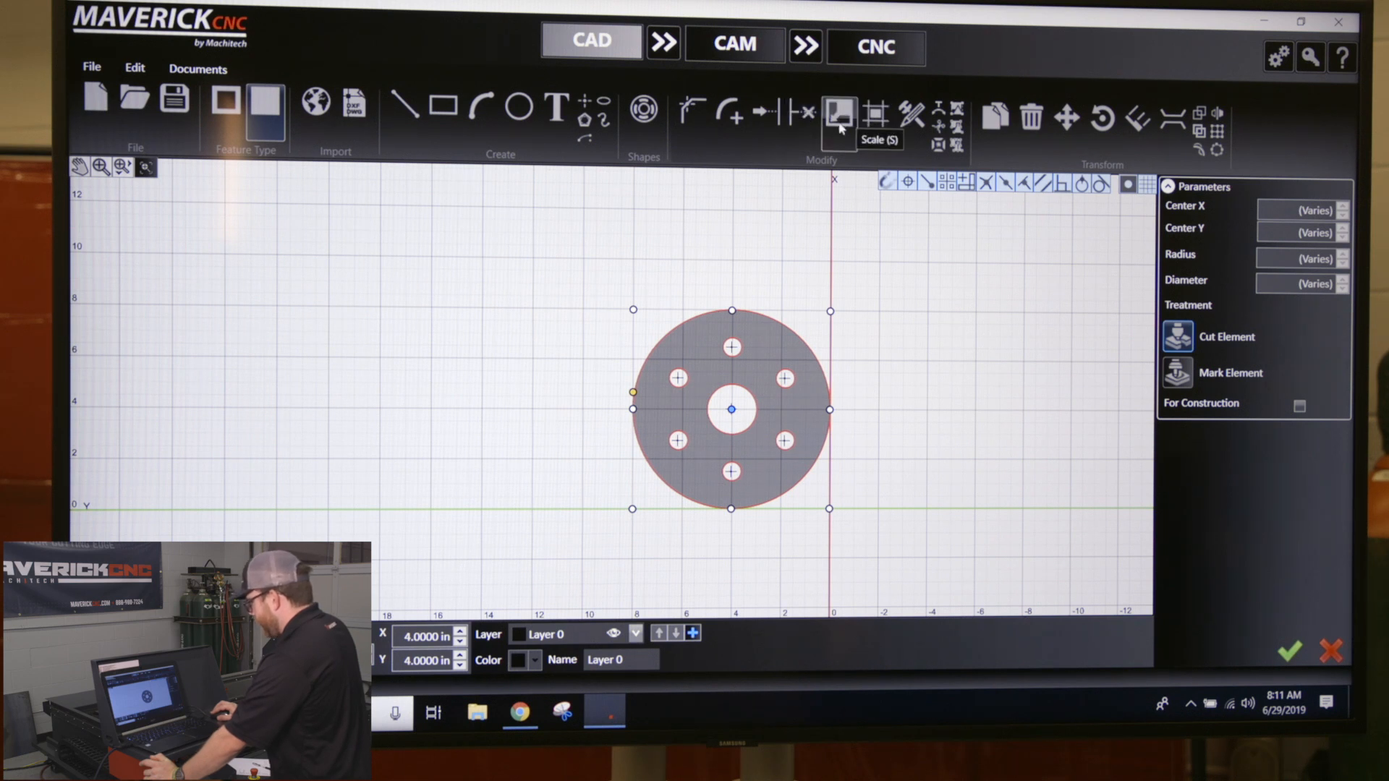
pyautogui.click(836, 115)
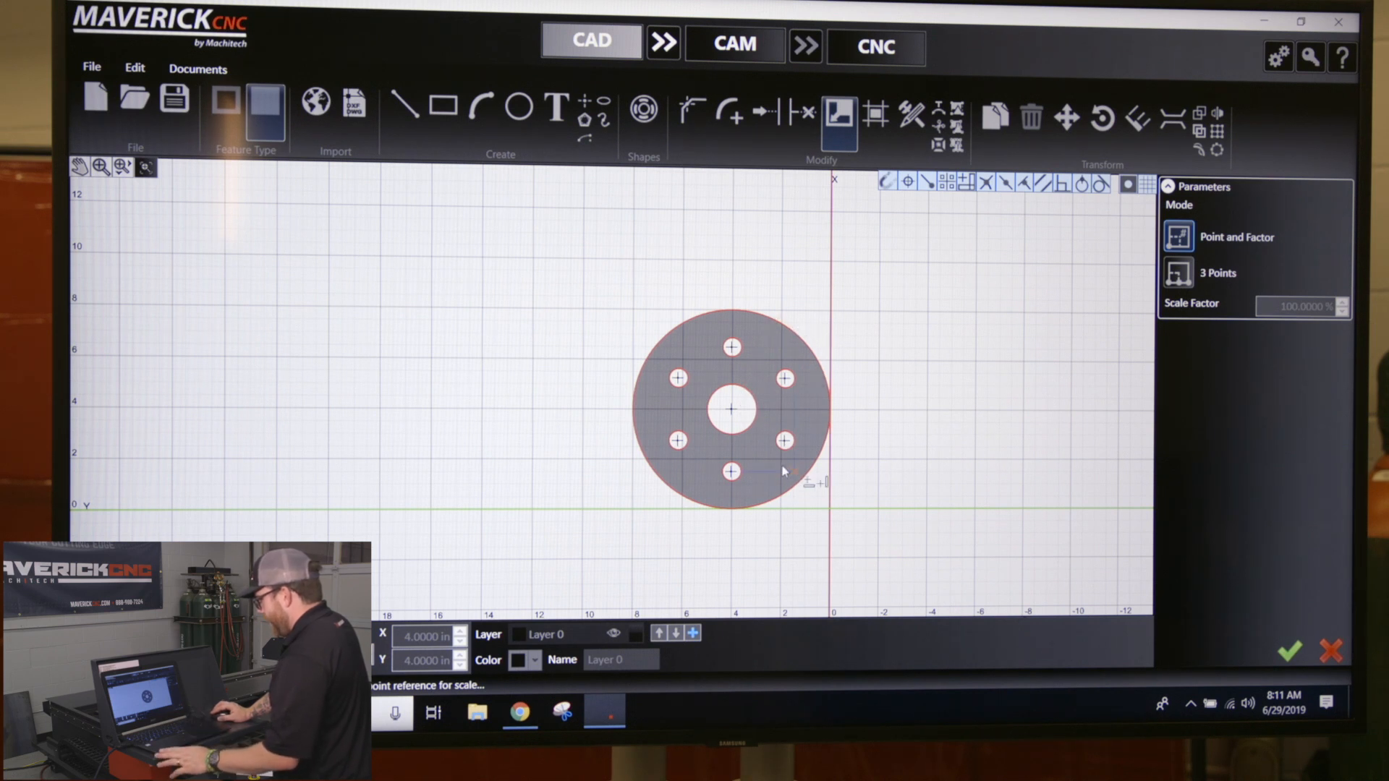
pyautogui.moveTo(752, 434)
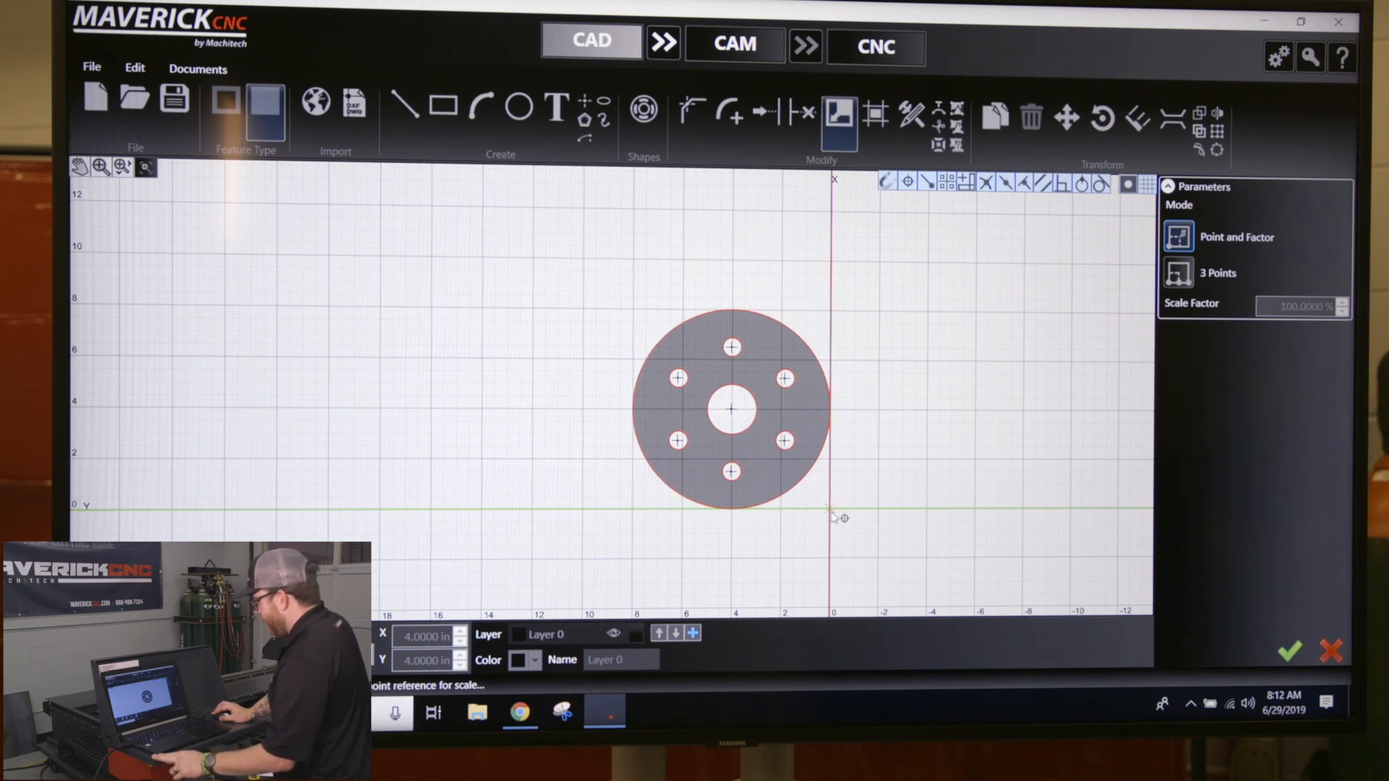
# Step: Use the grid origin as the reference point and enter a scale factor of 50 percent
pyautogui.click(1302, 307)
pyautogui.write('66.0000')
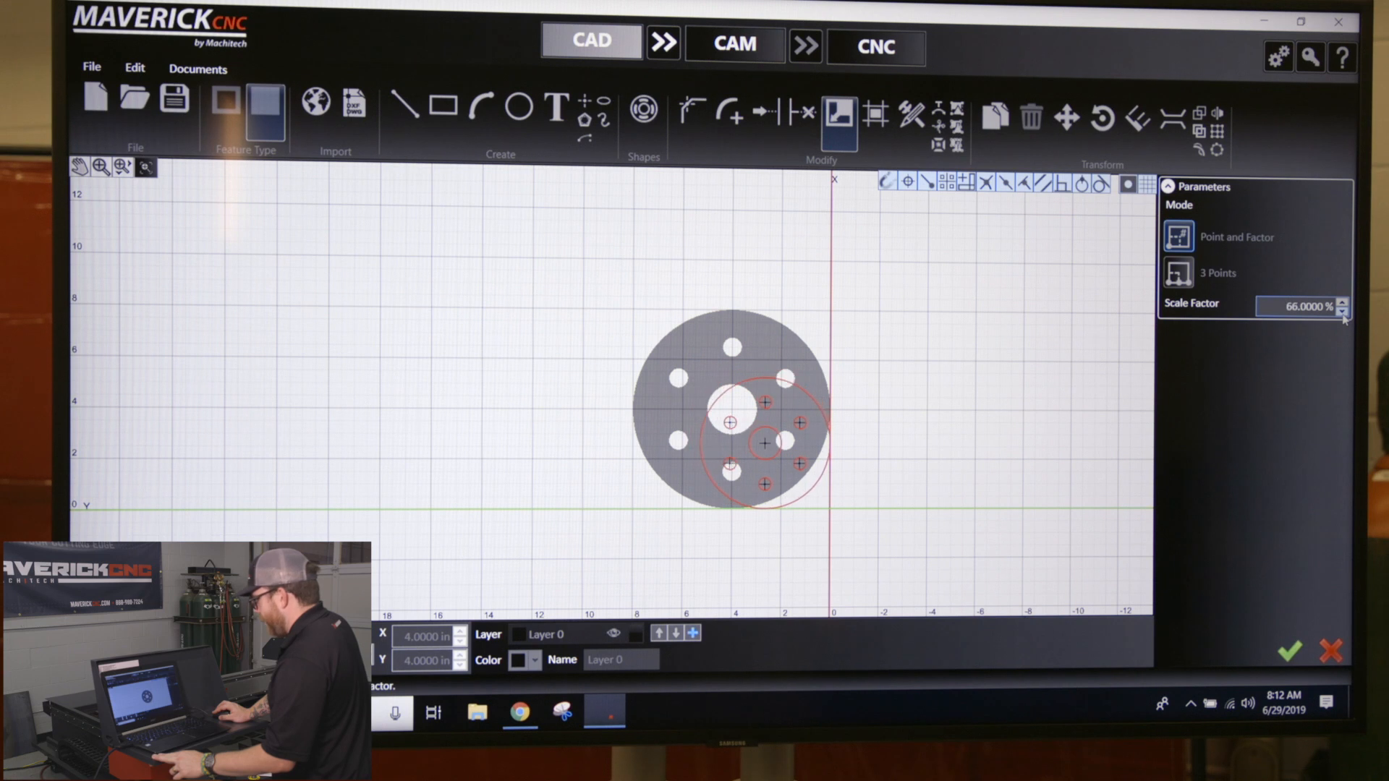
pyautogui.click(1344, 311)
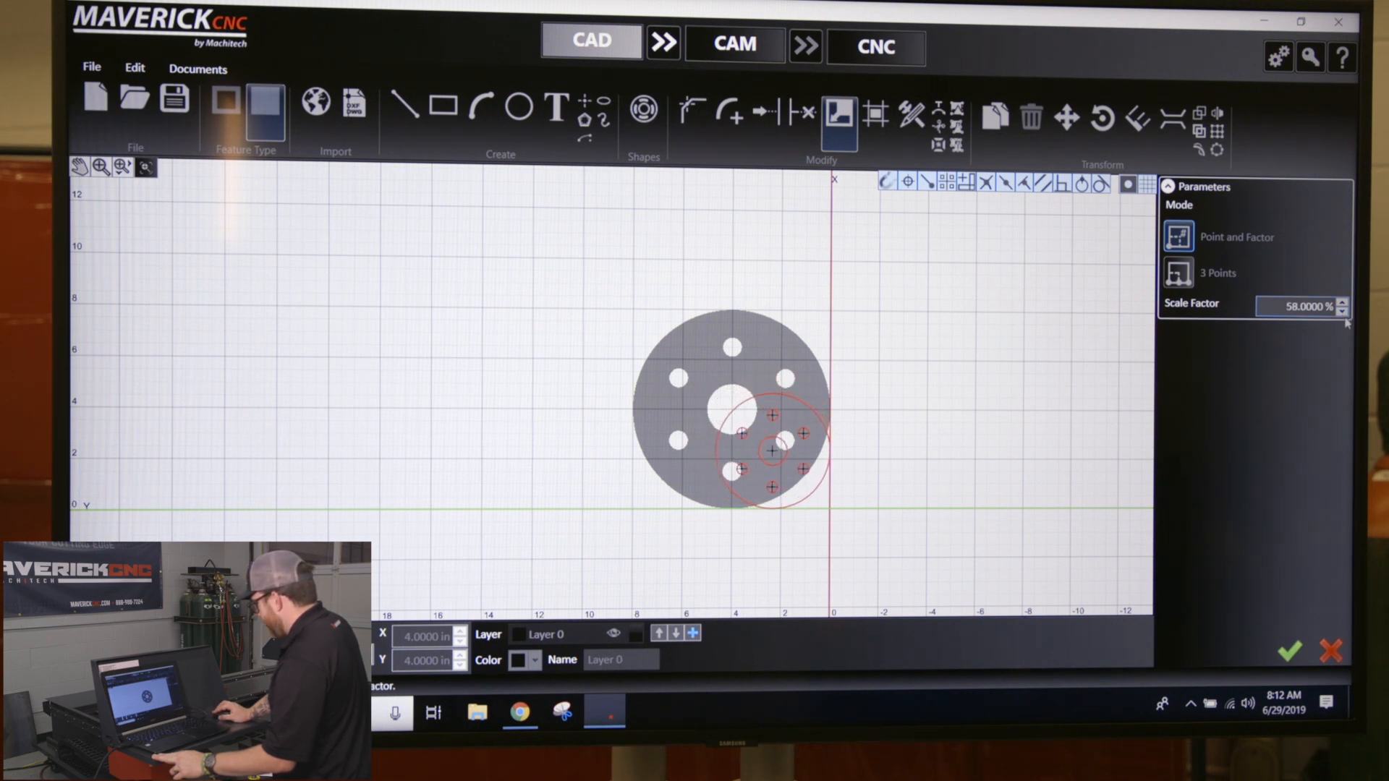
pyautogui.click(1346, 311)
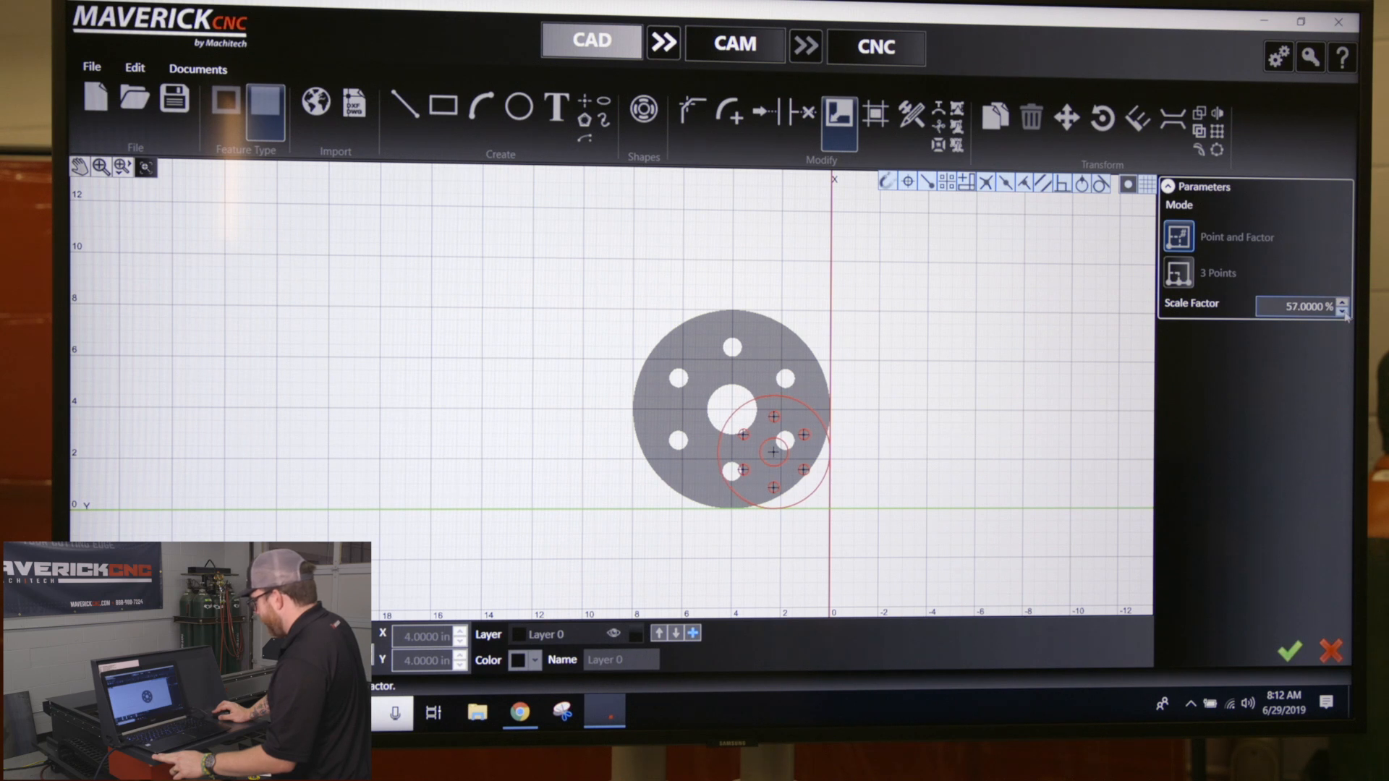
pyautogui.click(1343, 310)
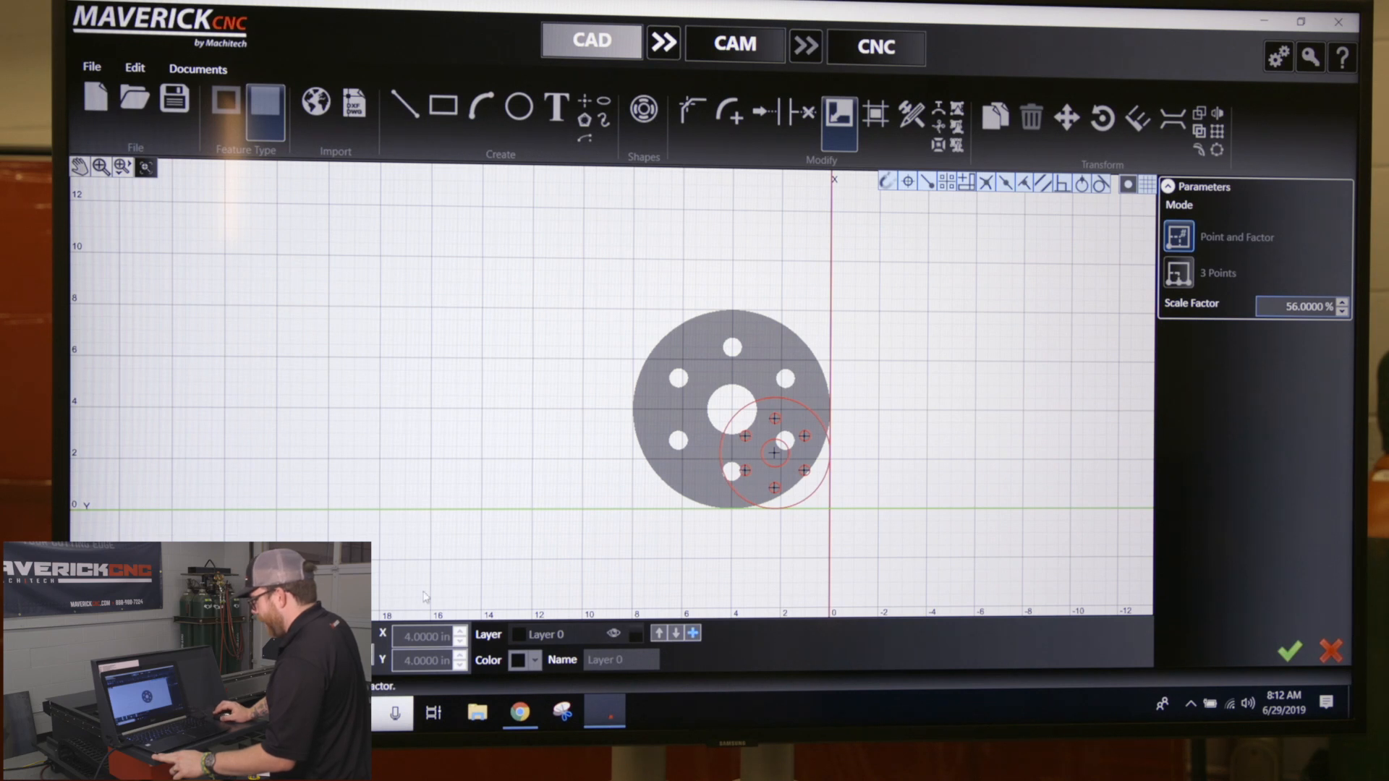
pyautogui.click(1302, 305)
pyautogui.write('50')
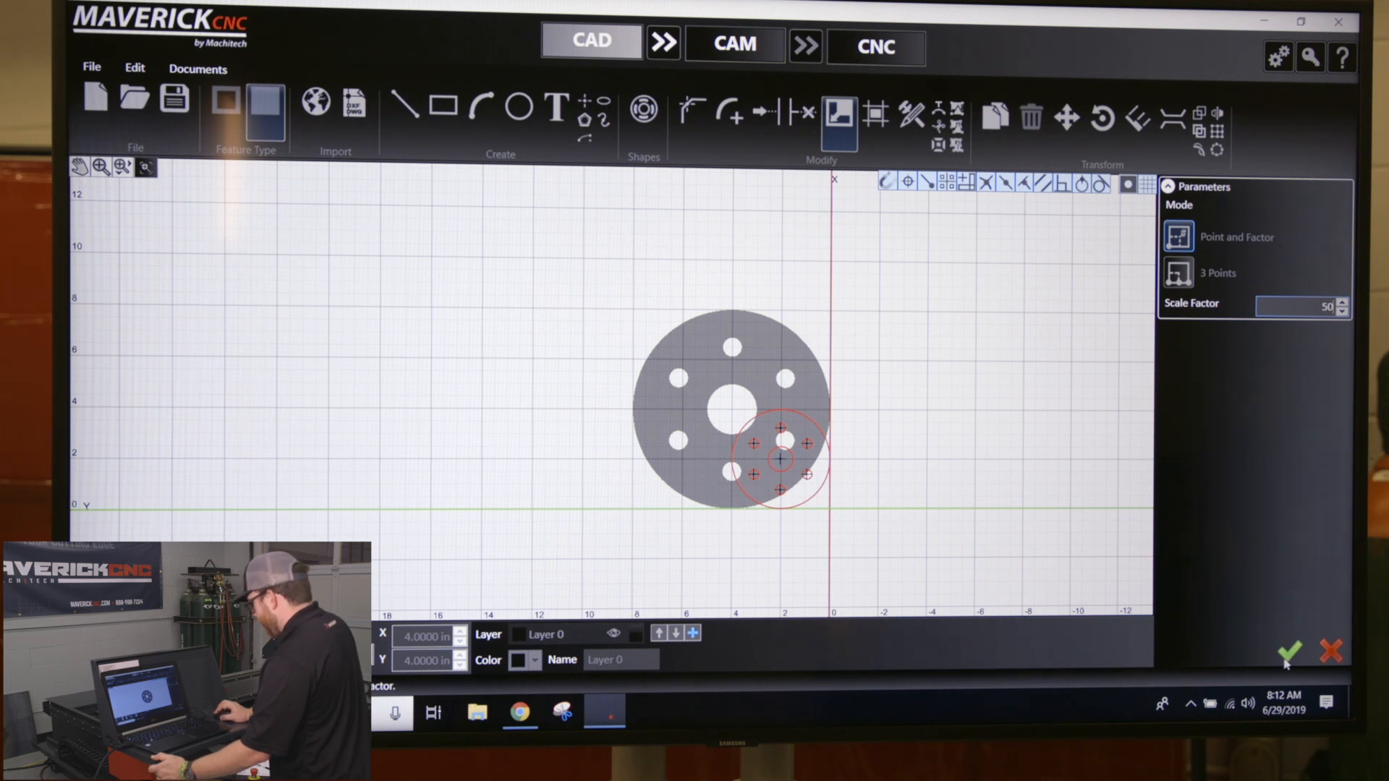
pyautogui.moveTo(1287, 652)
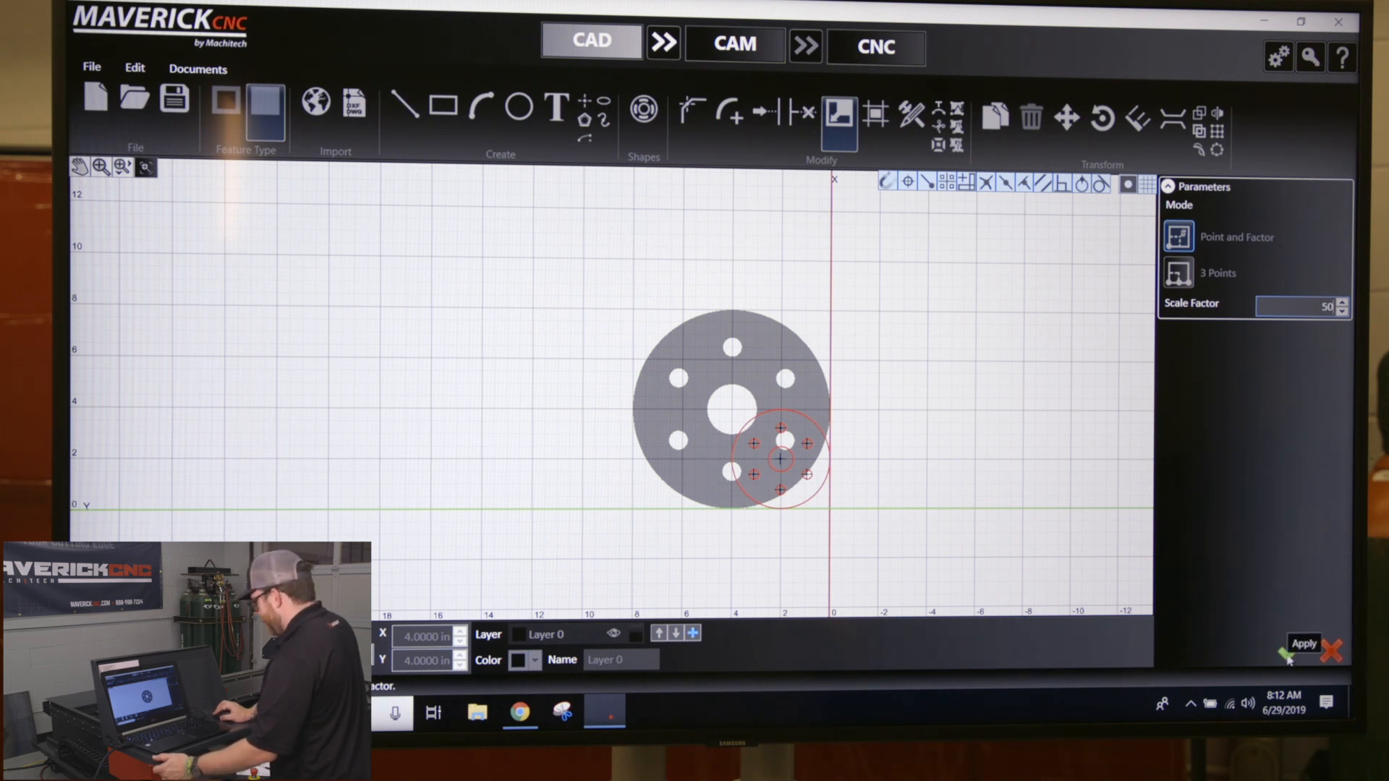
# Step: Apply the 50 percent scale, then confirm the top bolt hole now measures 0.375 inch diameter
pyautogui.click(1303, 643)
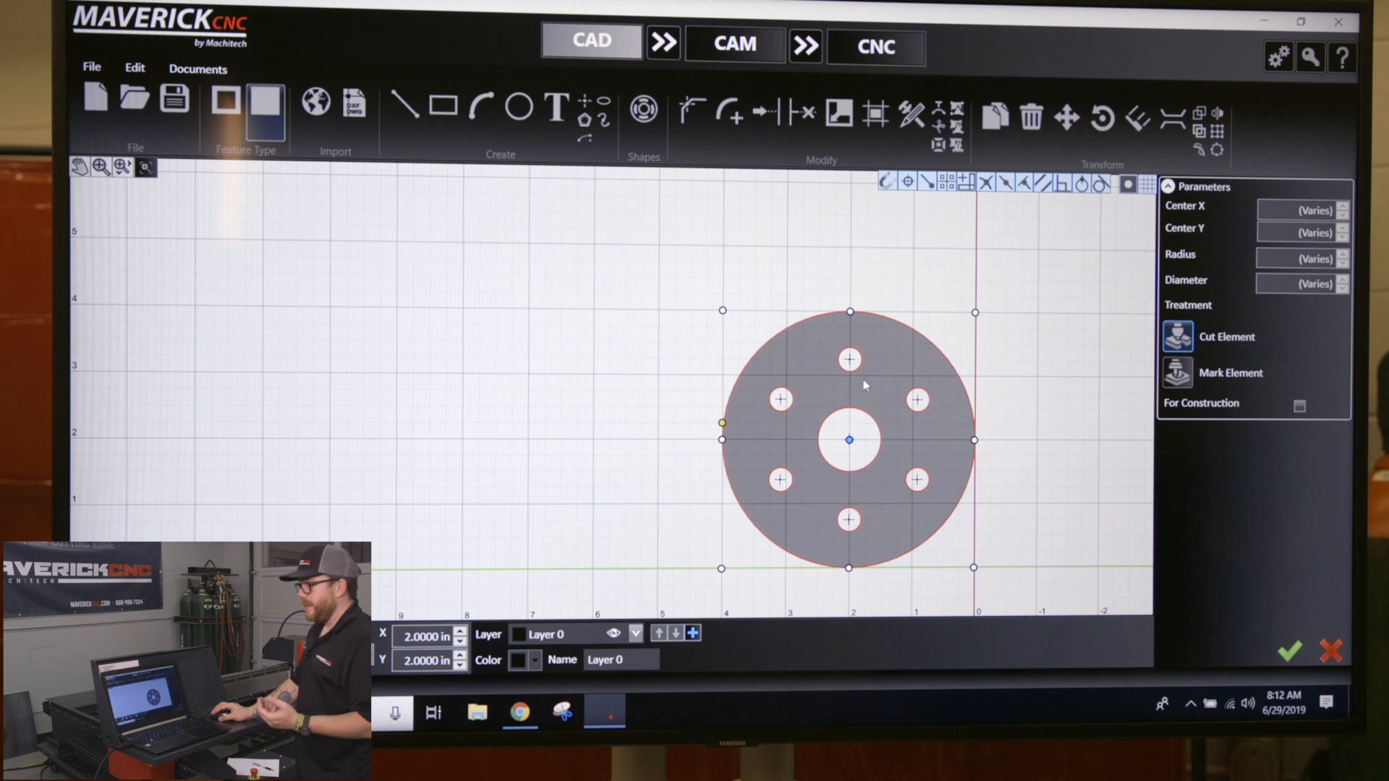
pyautogui.click(848, 359)
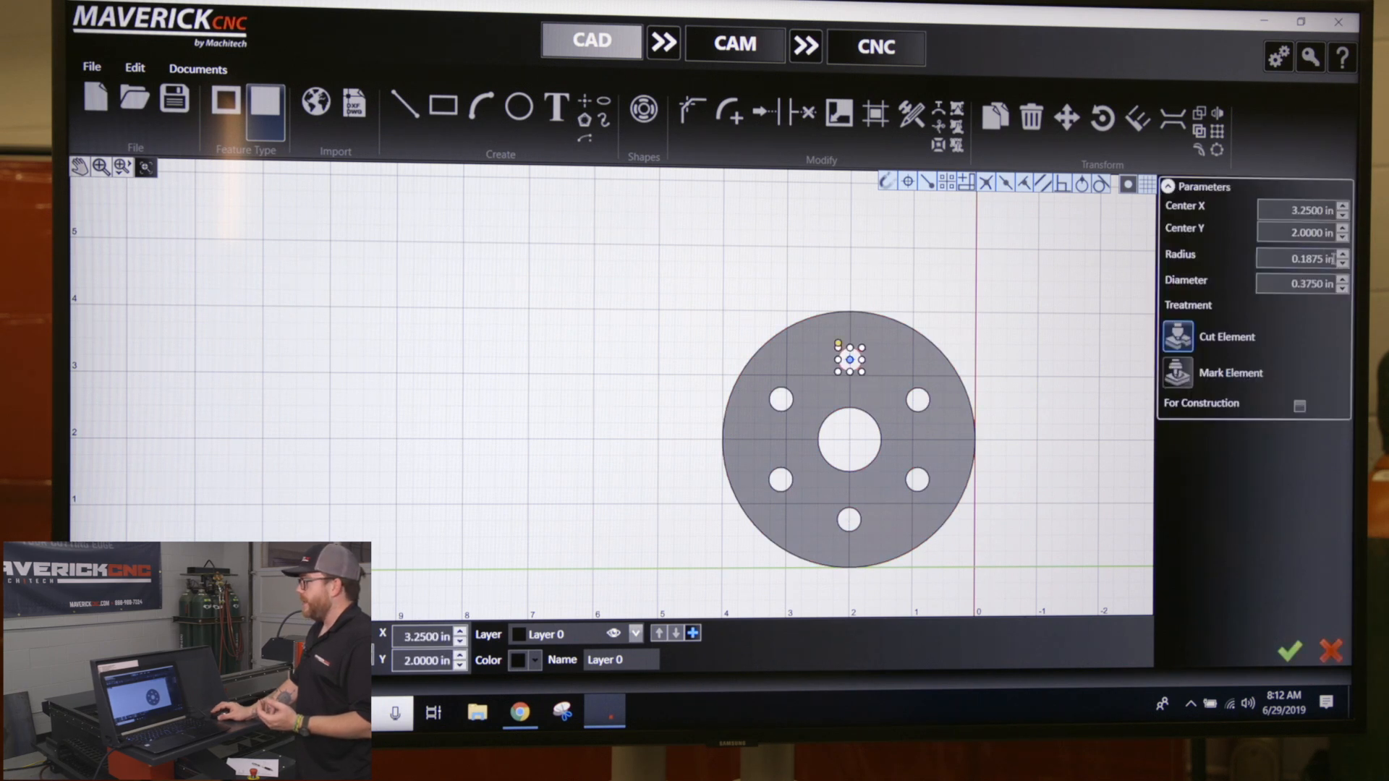